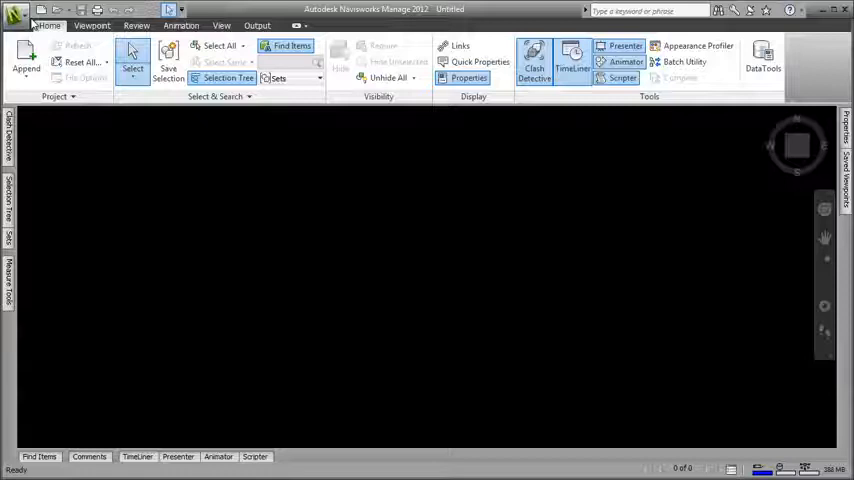
Turn on Save Hide/Required Attributes and Override Material in the Viewpoint Defaults options.
{"action": "left_click", "coordinate": [14, 20]}
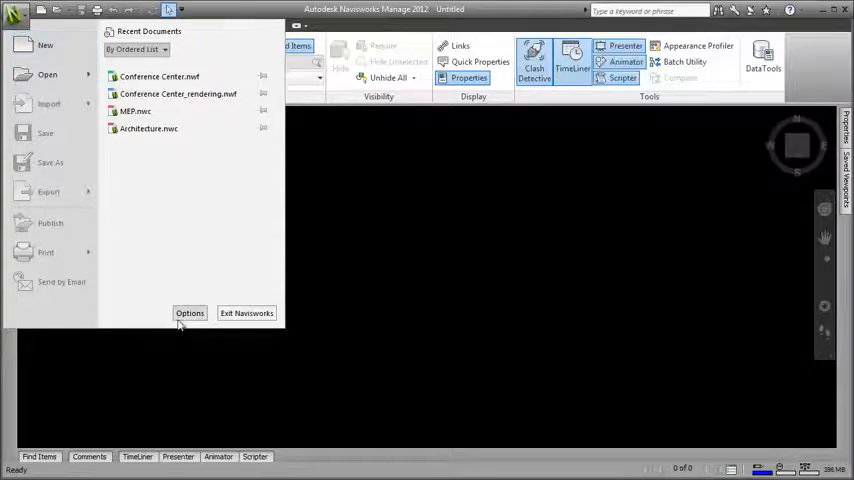
{"action": "left_click", "coordinate": [189, 313]}
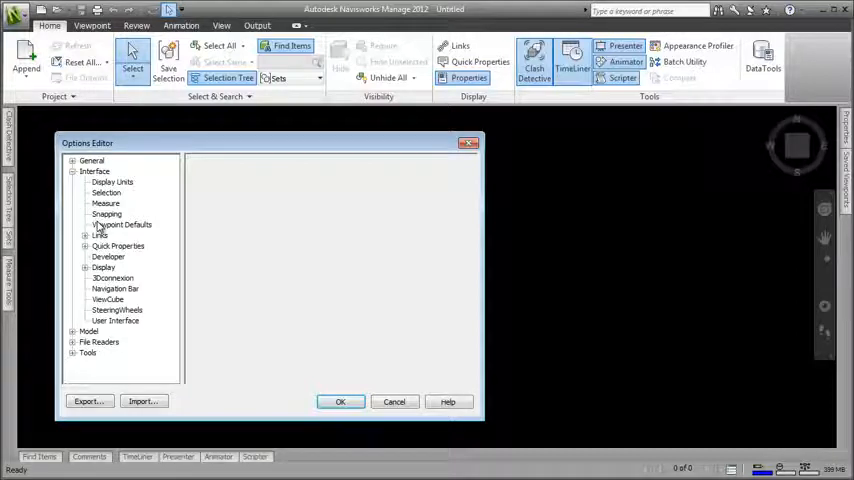
{"action": "left_click", "coordinate": [121, 224]}
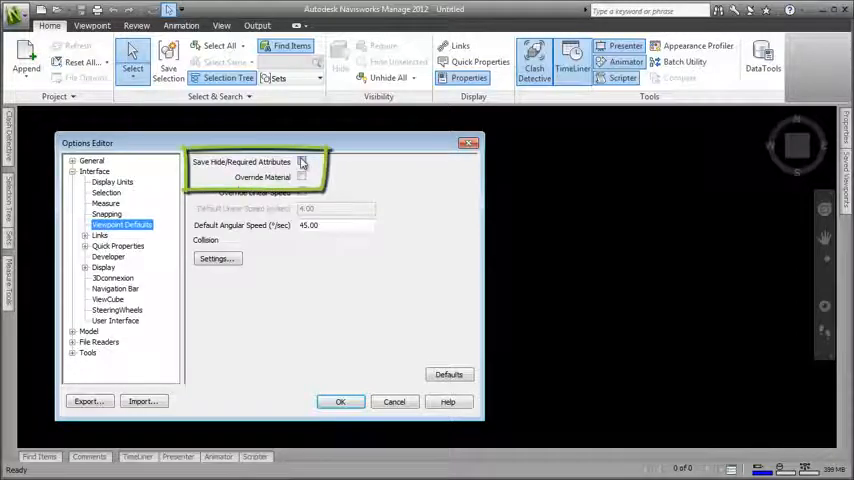
{"action": "left_click", "coordinate": [302, 161]}
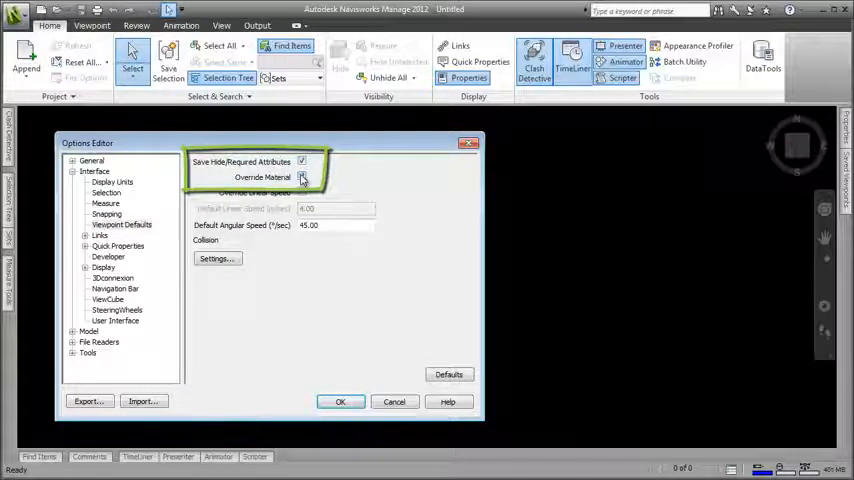
{"action": "left_click", "coordinate": [340, 401]}
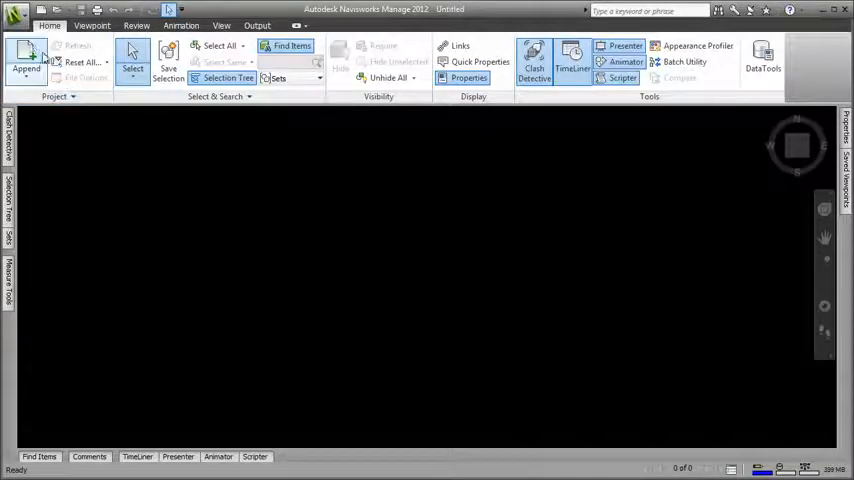
Open Conference Center.nwf from recent documents and save its current view as 'Overview'.
{"action": "left_click", "coordinate": [15, 20]}
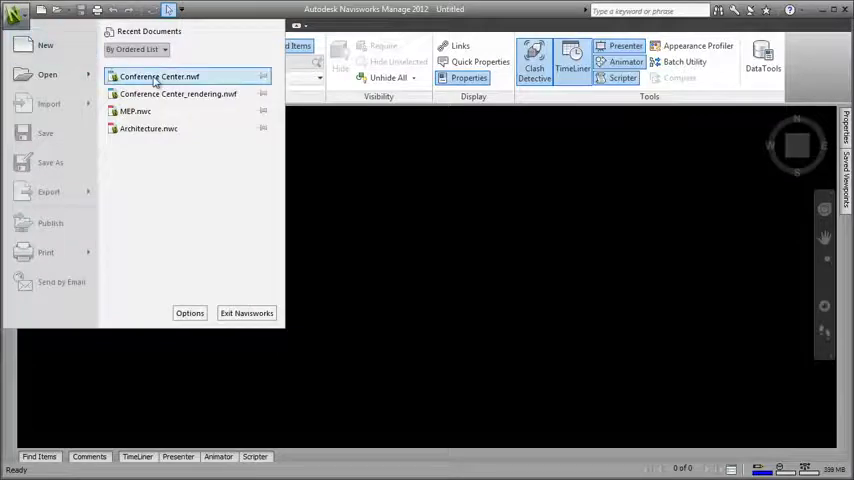
{"action": "left_click", "coordinate": [160, 74]}
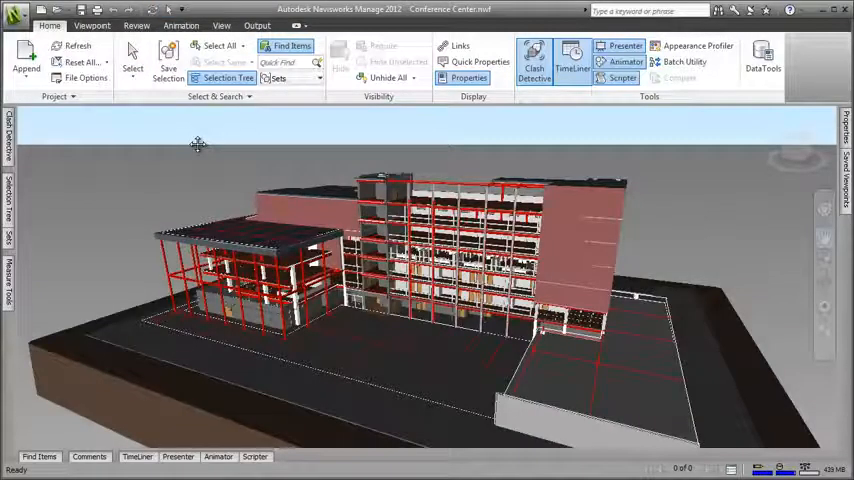
{"action": "left_click", "coordinate": [87, 25]}
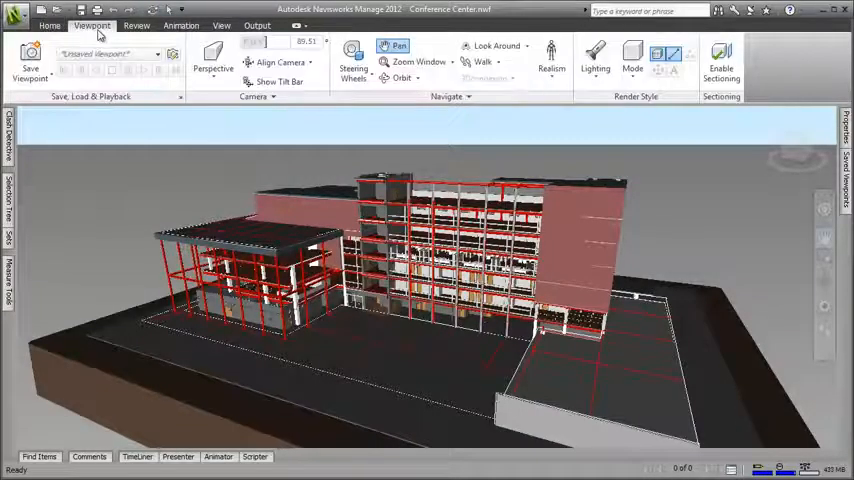
{"action": "left_click", "coordinate": [24, 60]}
{"action": "type", "text": "Overview"}
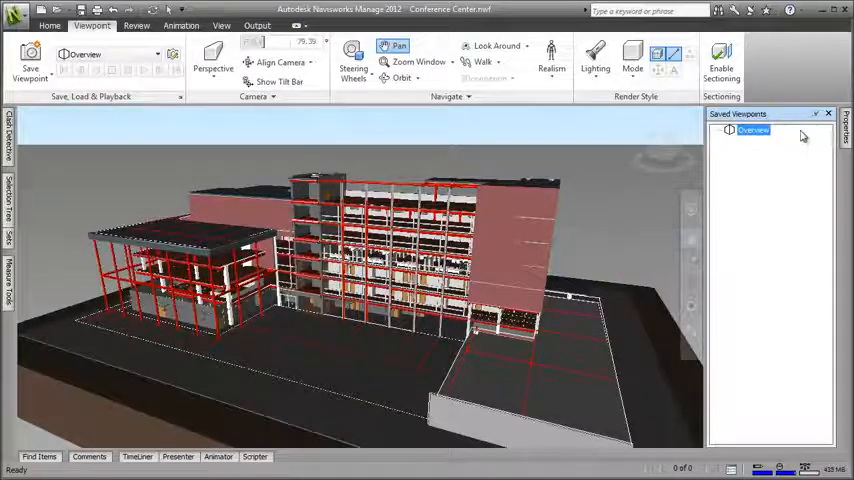
{"action": "left_click", "coordinate": [7, 200]}
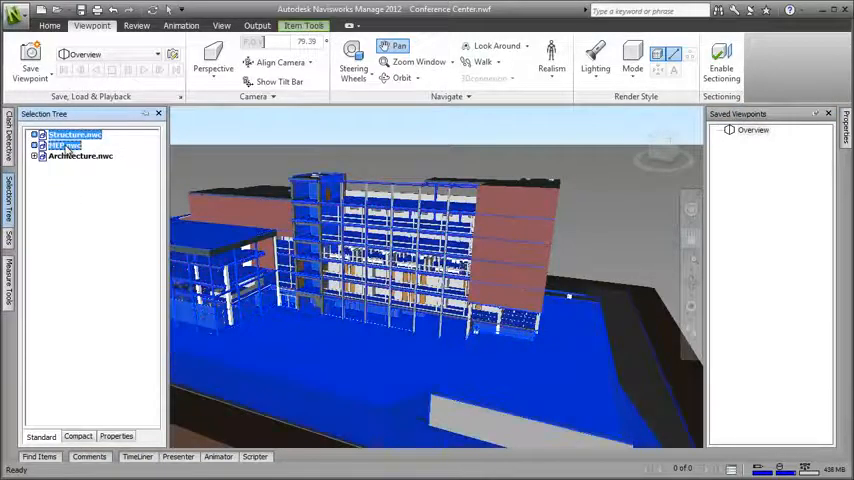
Hide Structure.nwc and MEP.nwc, then add a saved viewpoint for the architecture view.
{"action": "right_click", "coordinate": [62, 145]}
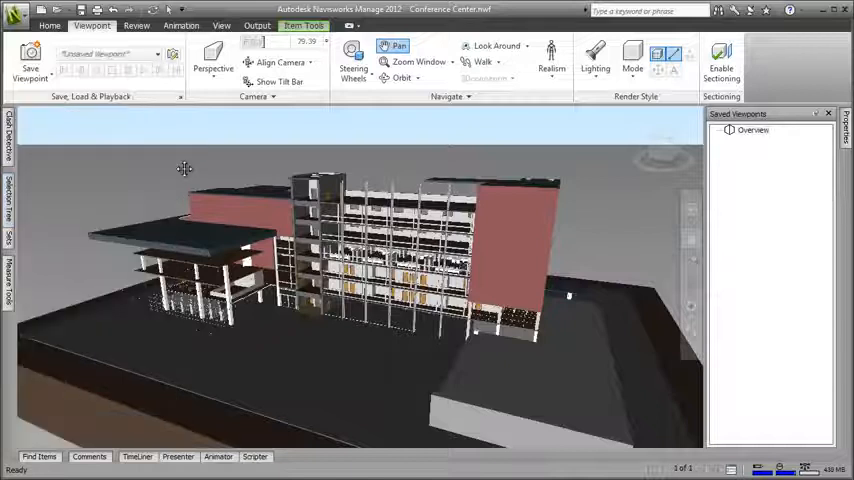
{"action": "right_click", "coordinate": [185, 168]}
{"action": "type", "text": "Architecture"}
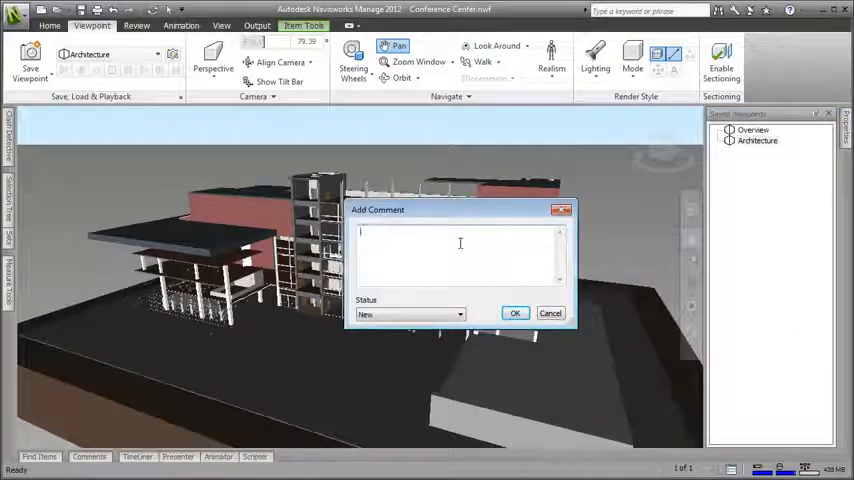
Add the comment 'View for architectural review' to the Architecture viewpoint.
{"action": "type", "text": "View for architectural review"}
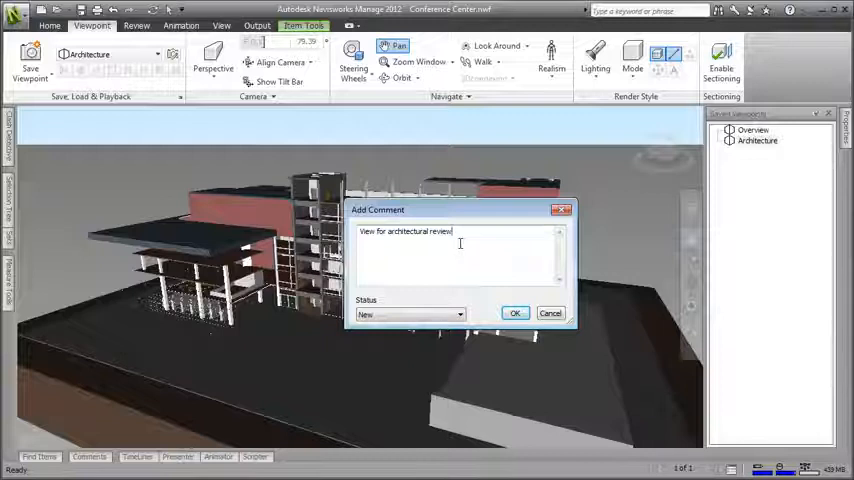
{"action": "left_click", "coordinate": [516, 313]}
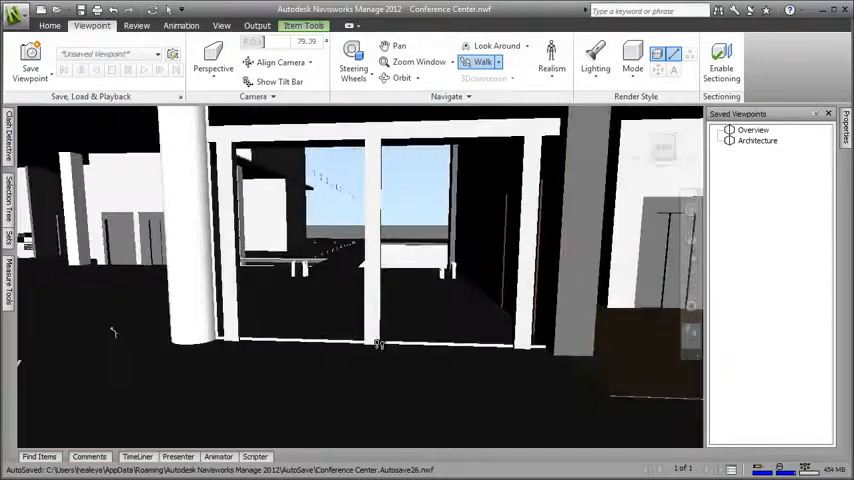
Walk into the building until the glazed door opening is in view.
{"action": "left_click", "coordinate": [131, 27]}
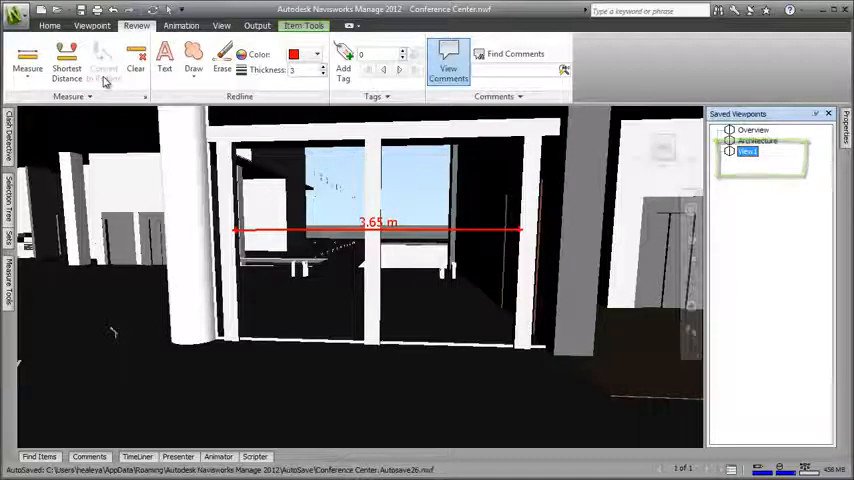
Name the new viewpoint holding the 3.65 m door measurement 'Door measurement'.
{"action": "right_click", "coordinate": [736, 160]}
{"action": "type", "text": "Door measurement"}
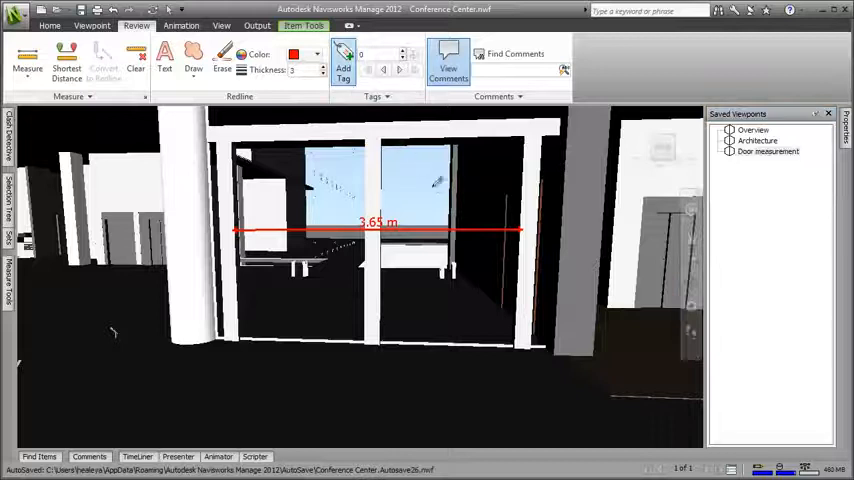
Tag the 3.65 m measurement with the comment 'Door measurement as requested'.
{"action": "left_click", "coordinate": [344, 62]}
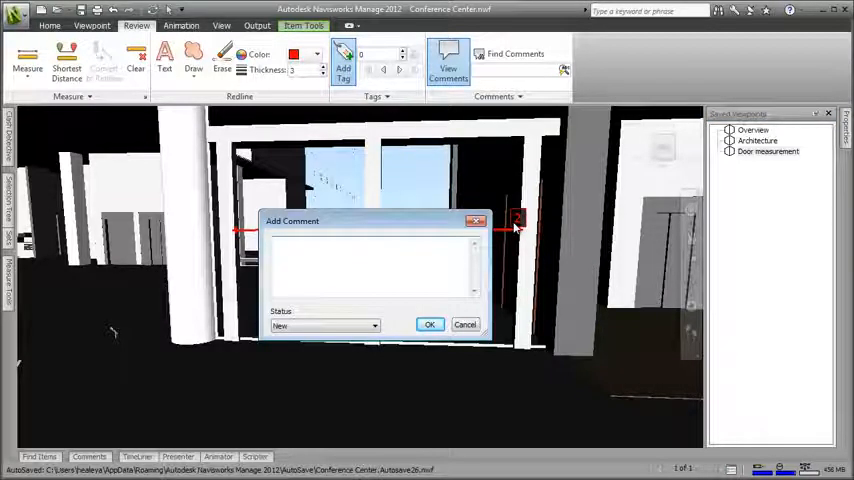
{"action": "type", "text": "Door"}
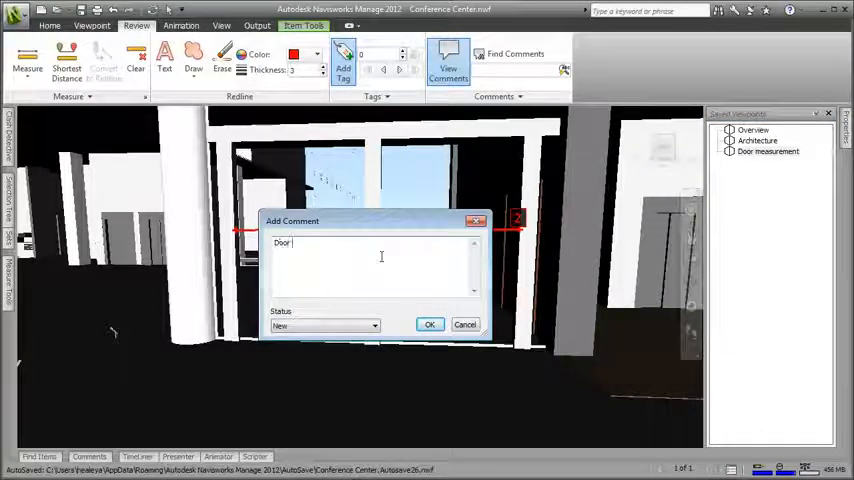
{"action": "type", "text": "measurement as requested"}
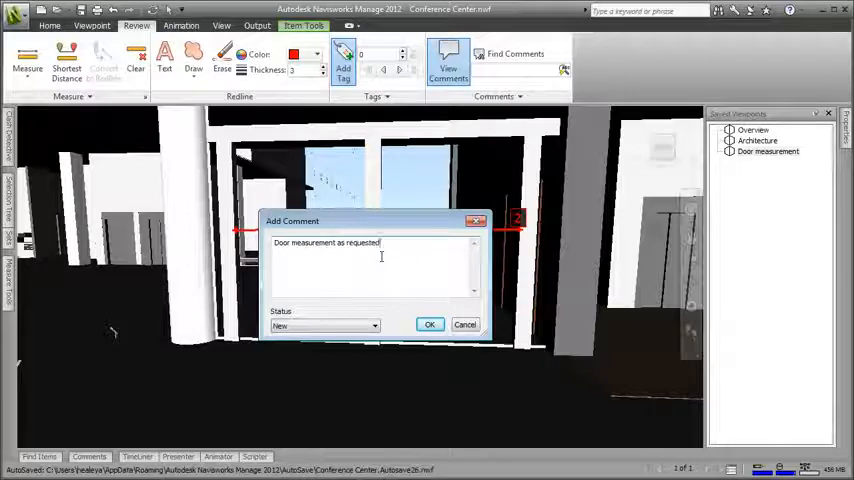
{"action": "left_click", "coordinate": [429, 324]}
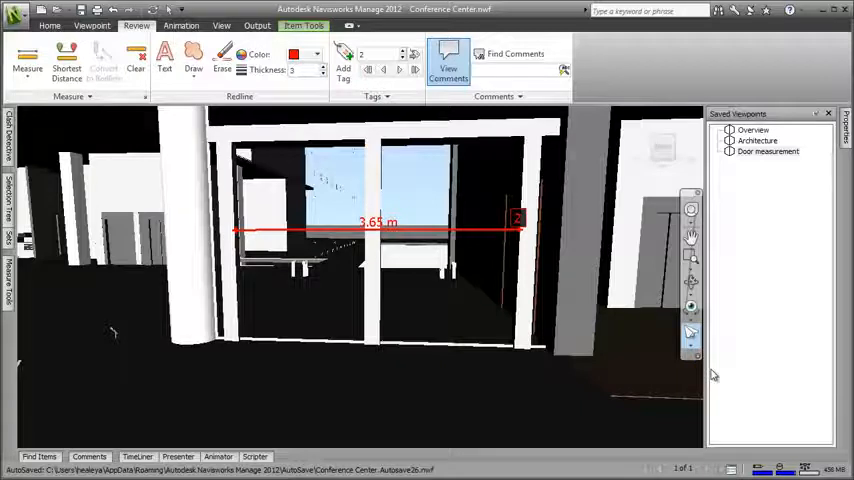
Update the Door measurement saved viewpoint so it stores the new tag.
{"action": "right_click", "coordinate": [776, 152]}
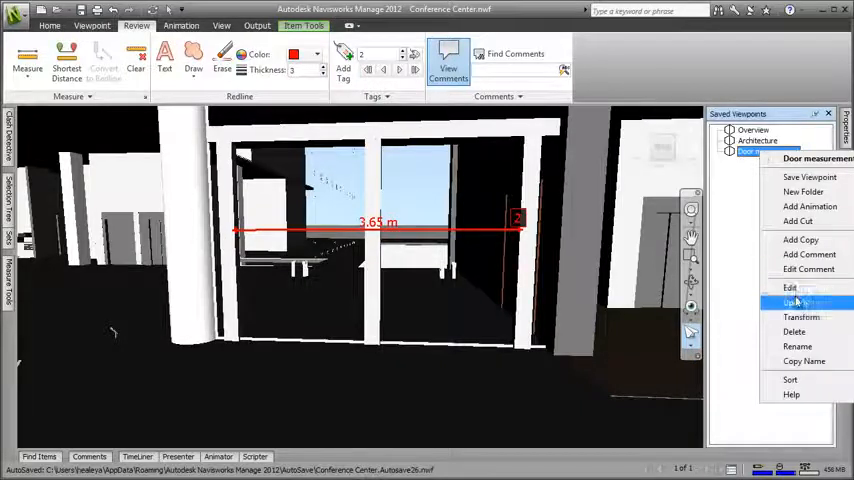
{"action": "left_click", "coordinate": [795, 302]}
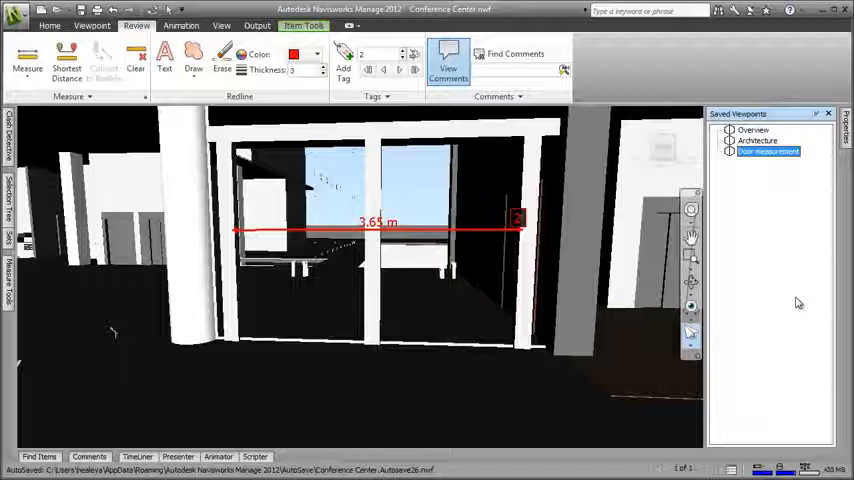
{"action": "left_click", "coordinate": [753, 130]}
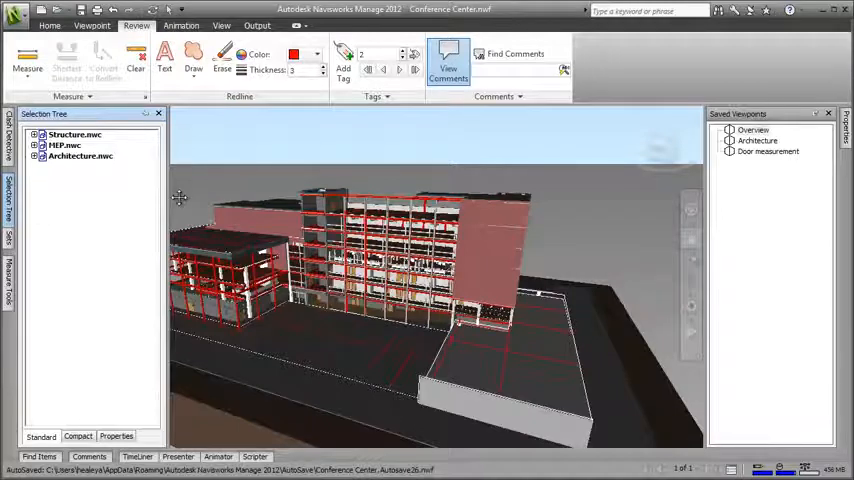
Recall the Overview, Architecture and Door measurement viewpoints in turn.
{"action": "left_click", "coordinate": [160, 114]}
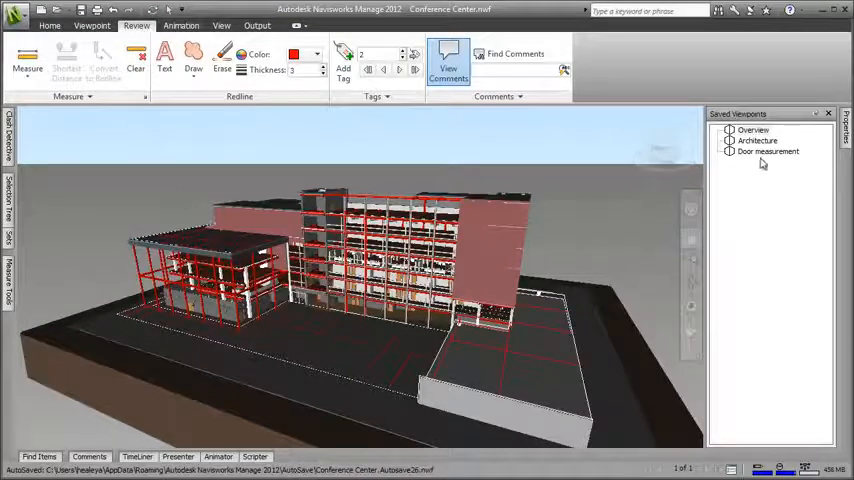
{"action": "left_click", "coordinate": [760, 139]}
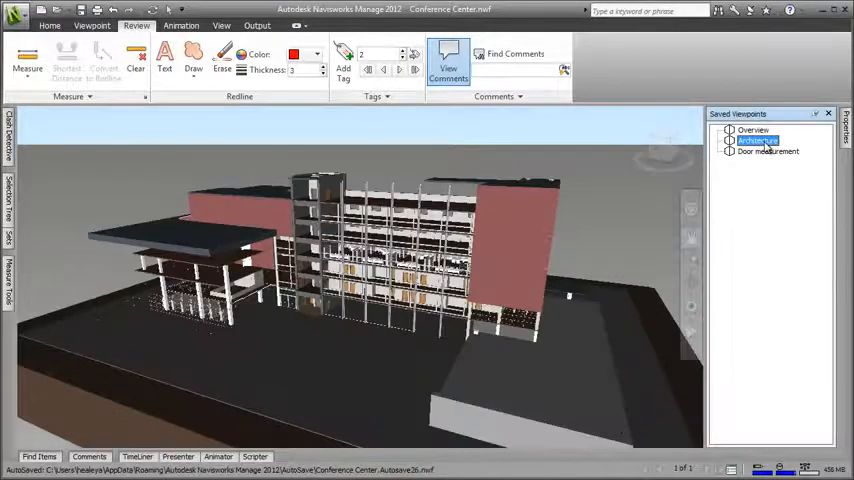
{"action": "left_click", "coordinate": [767, 151]}
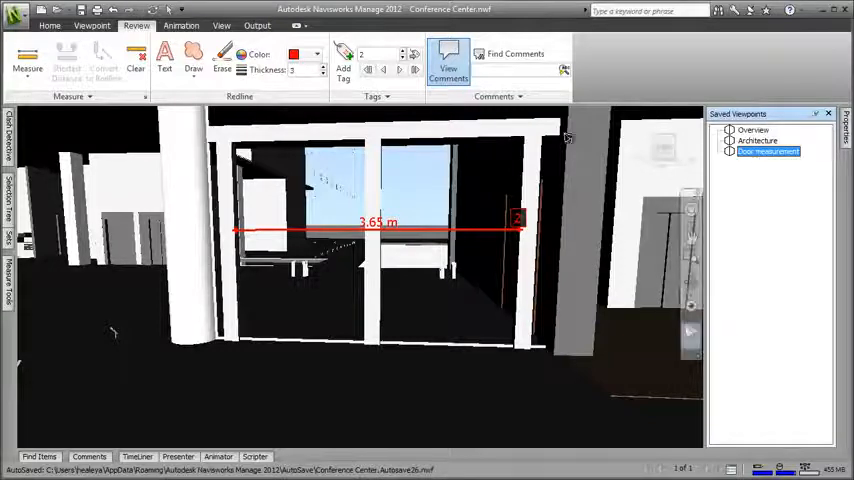
{"action": "left_click", "coordinate": [88, 27]}
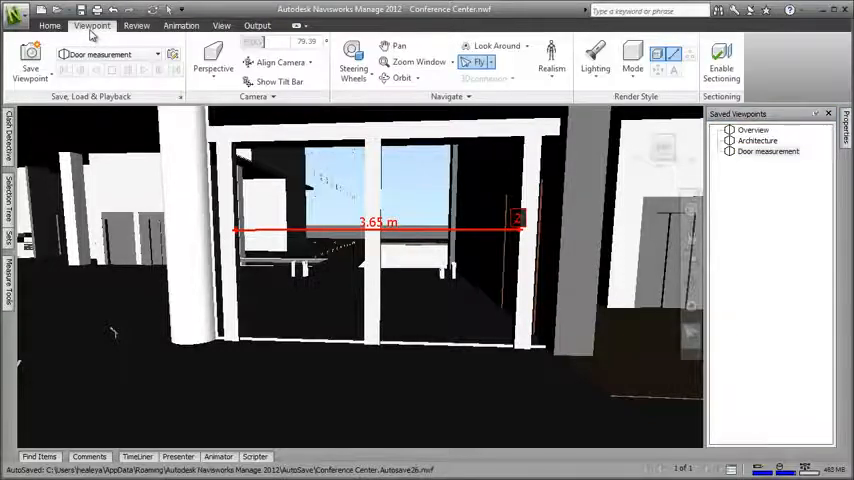